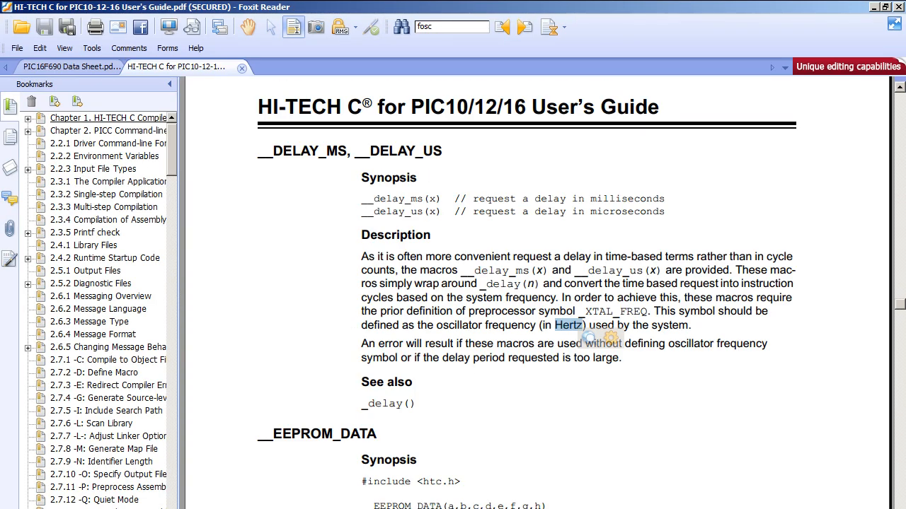
Add IRCF0=1;, IRCF1=1; and IRCF2=1; lines in main.c before the while blink loop
click(68, 67)
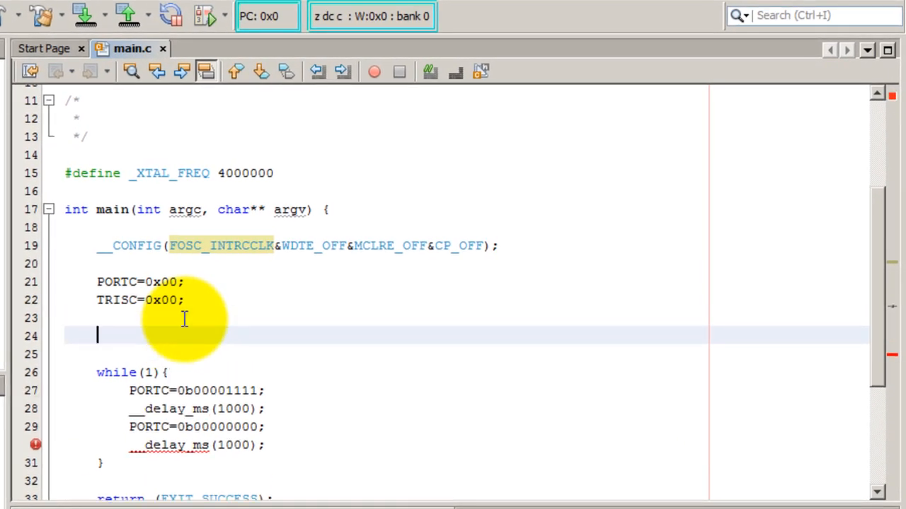
text(IRCF)
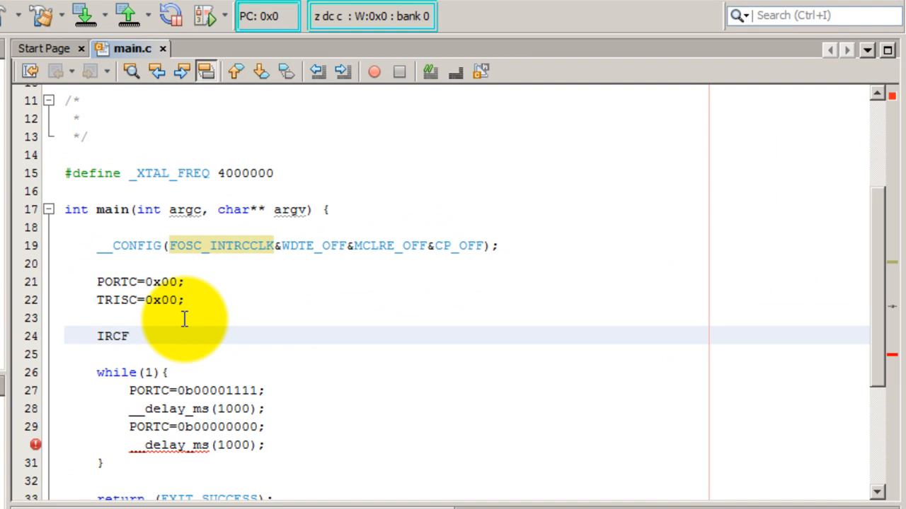
text(0)
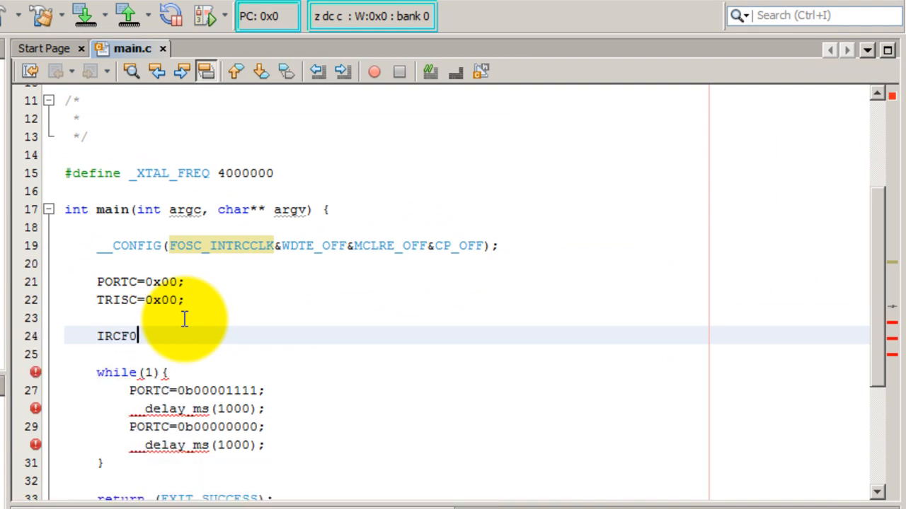
text(=1;)
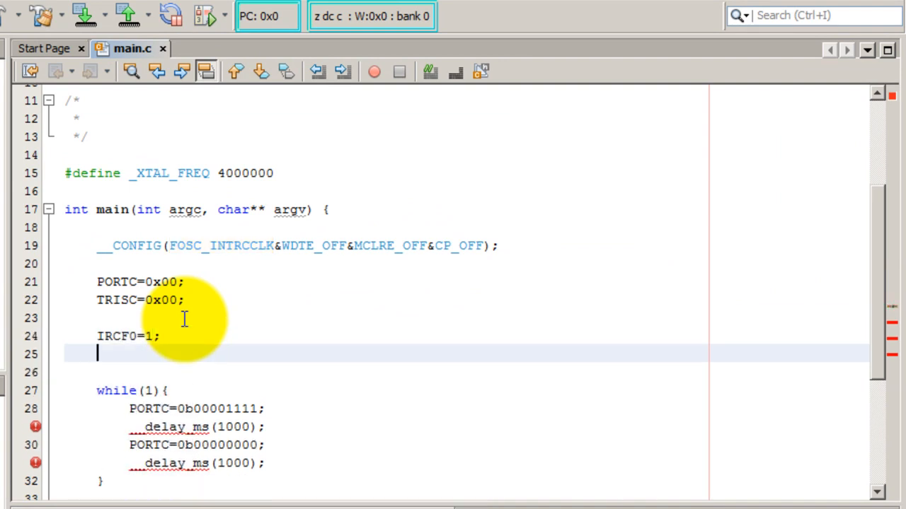
text(IRCF)
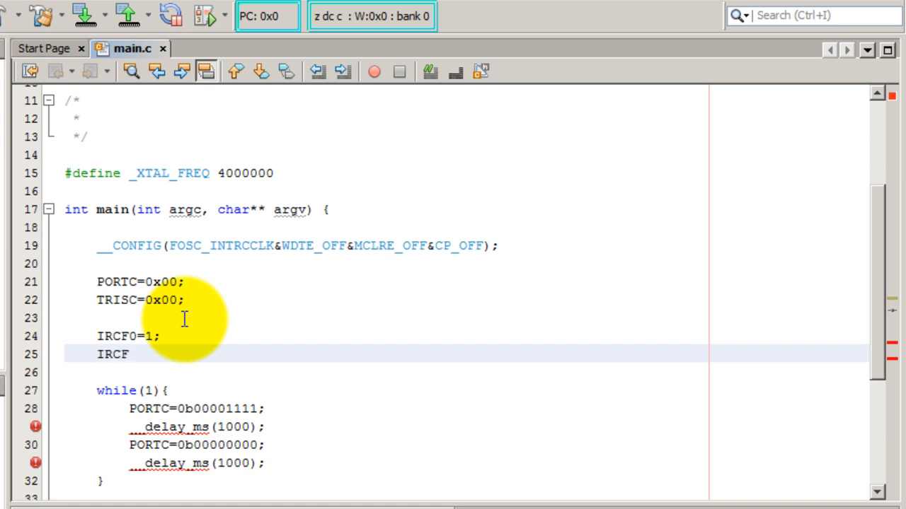
text(1=)
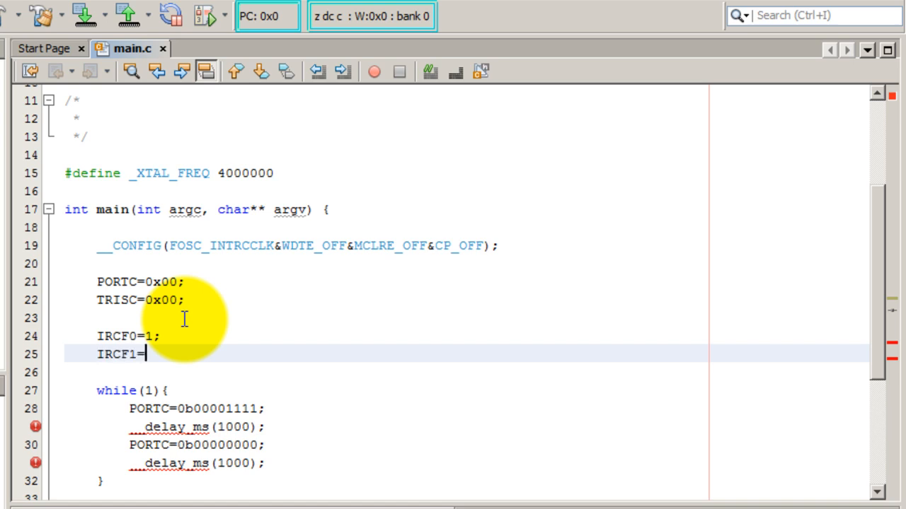
text(1;)
text(IRCF2)
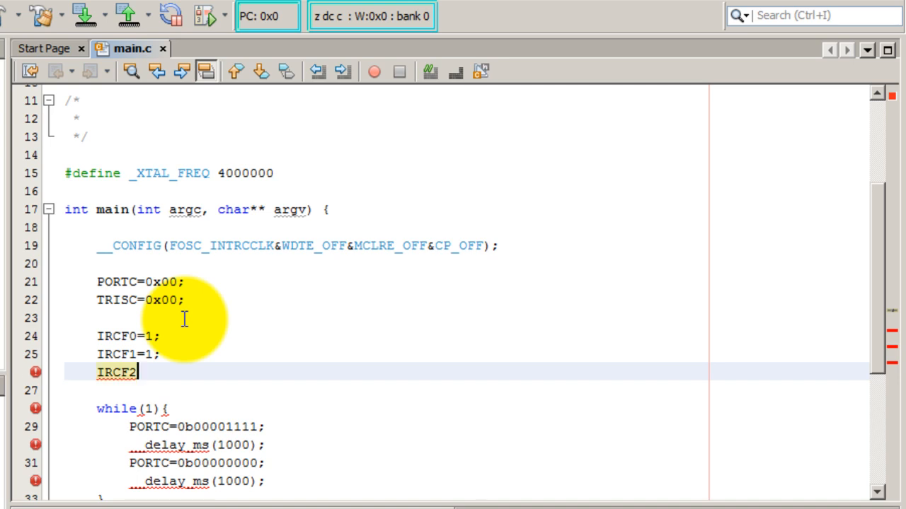
text(=1;)
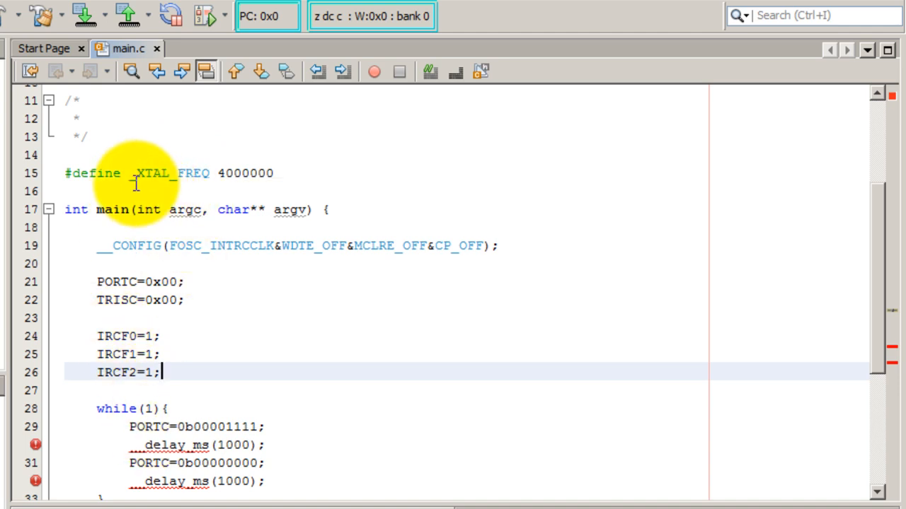
double_click(153, 173)
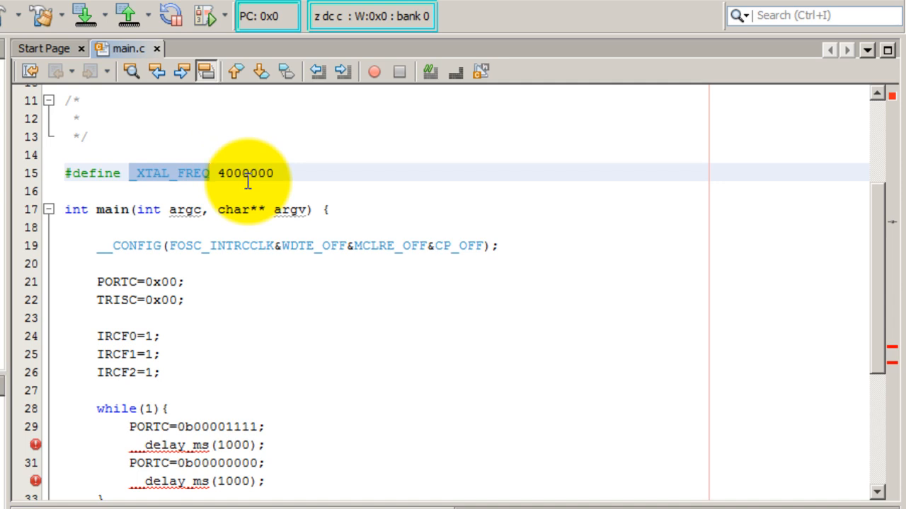
click(211, 173)
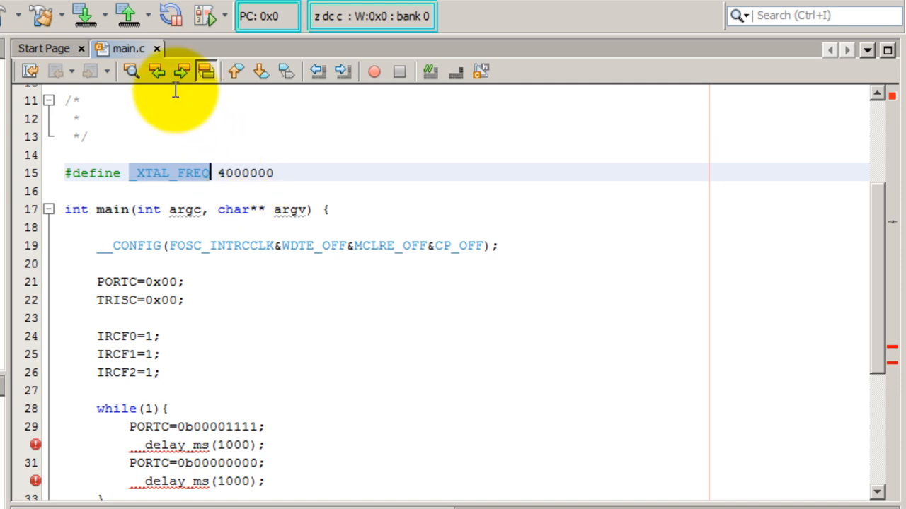
mouse_move(83, 14)
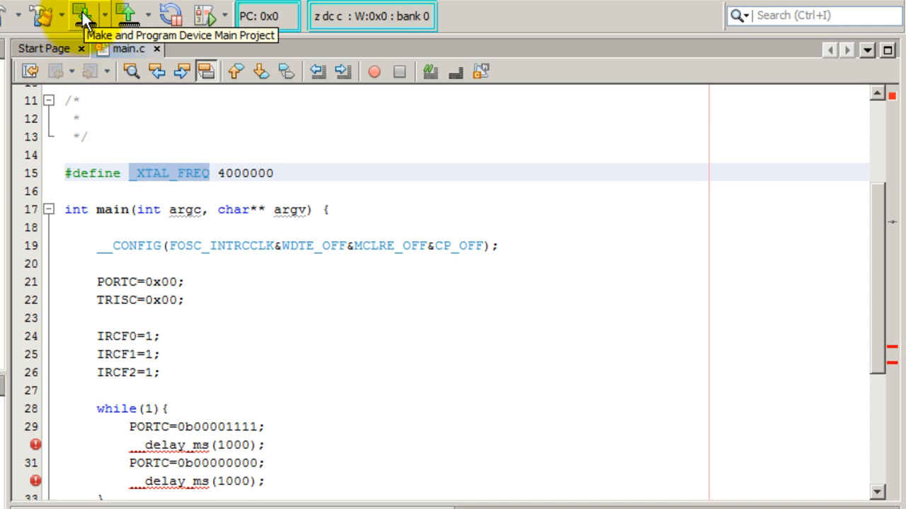
Make and Program Device so the Blink LEDs project is flashed and the board's LEDs light
click(82, 14)
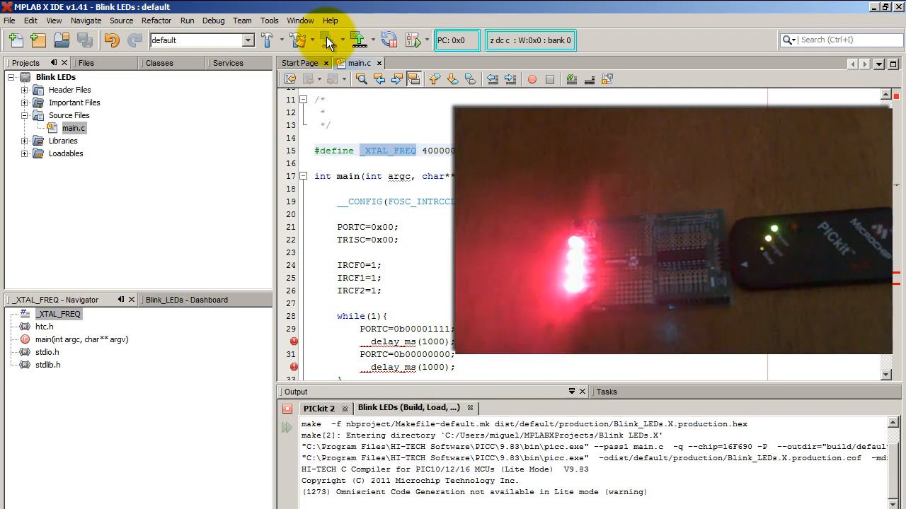
click(329, 40)
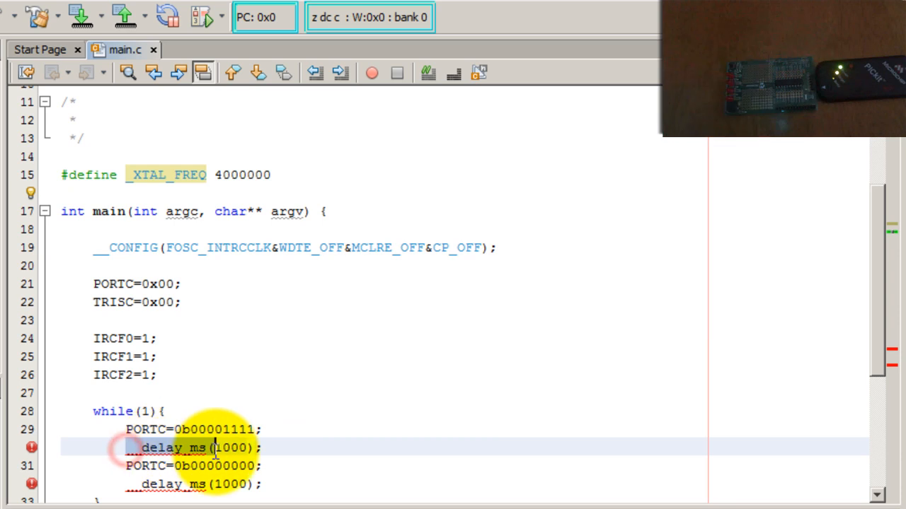
Change the _XTAL_FREQ define on line 15 from 4000000 to 8000000
click(173, 373)
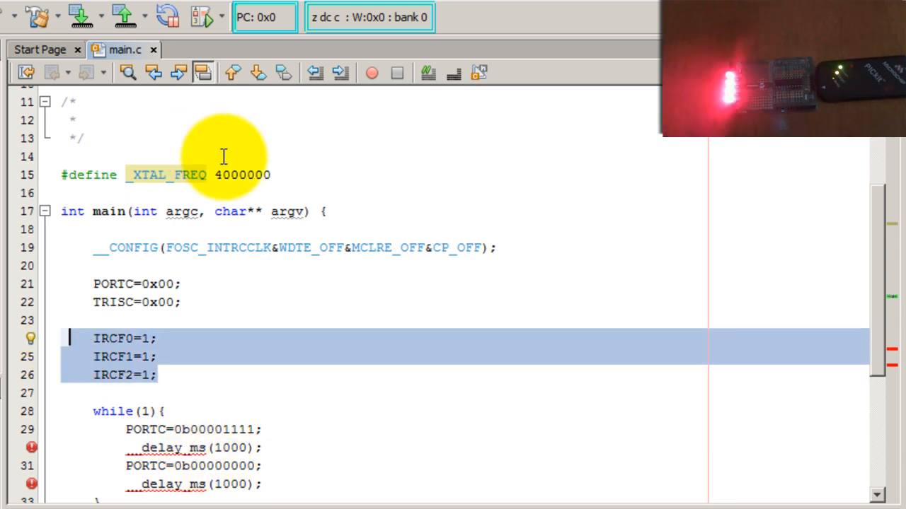
click(224, 176)
text(8)
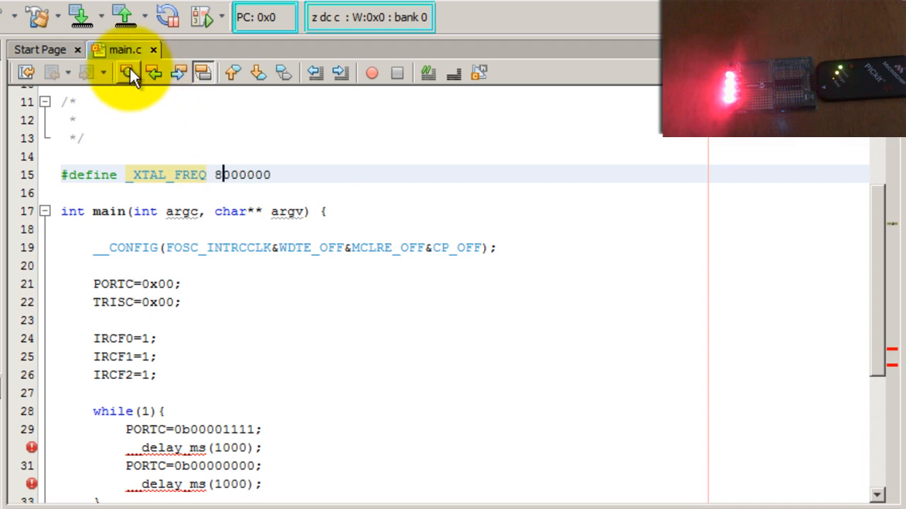
Reprogram the PIC with the 8 MHz code and review the loop's two 1000 ms delays
click(78, 15)
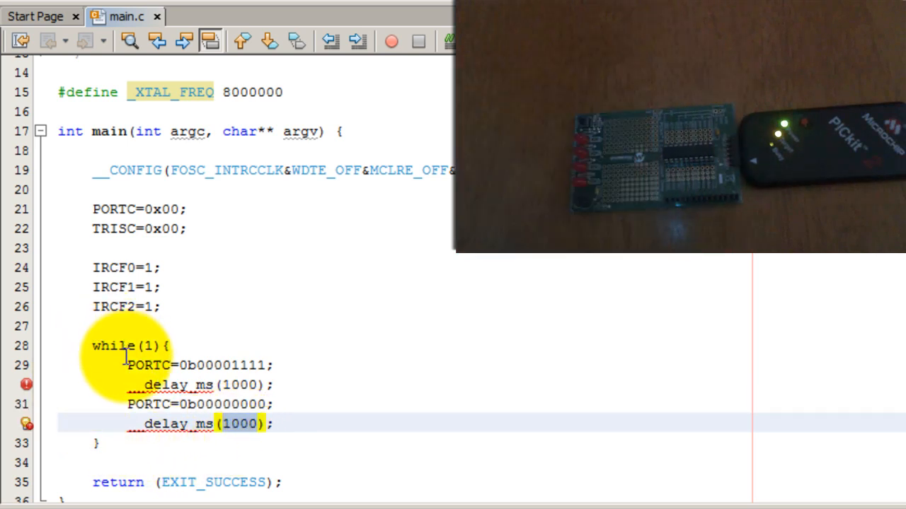
click(127, 365)
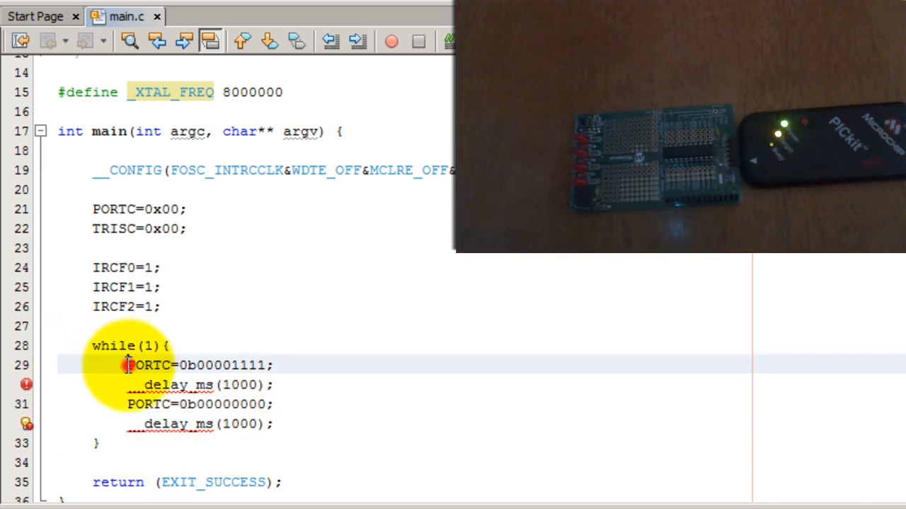